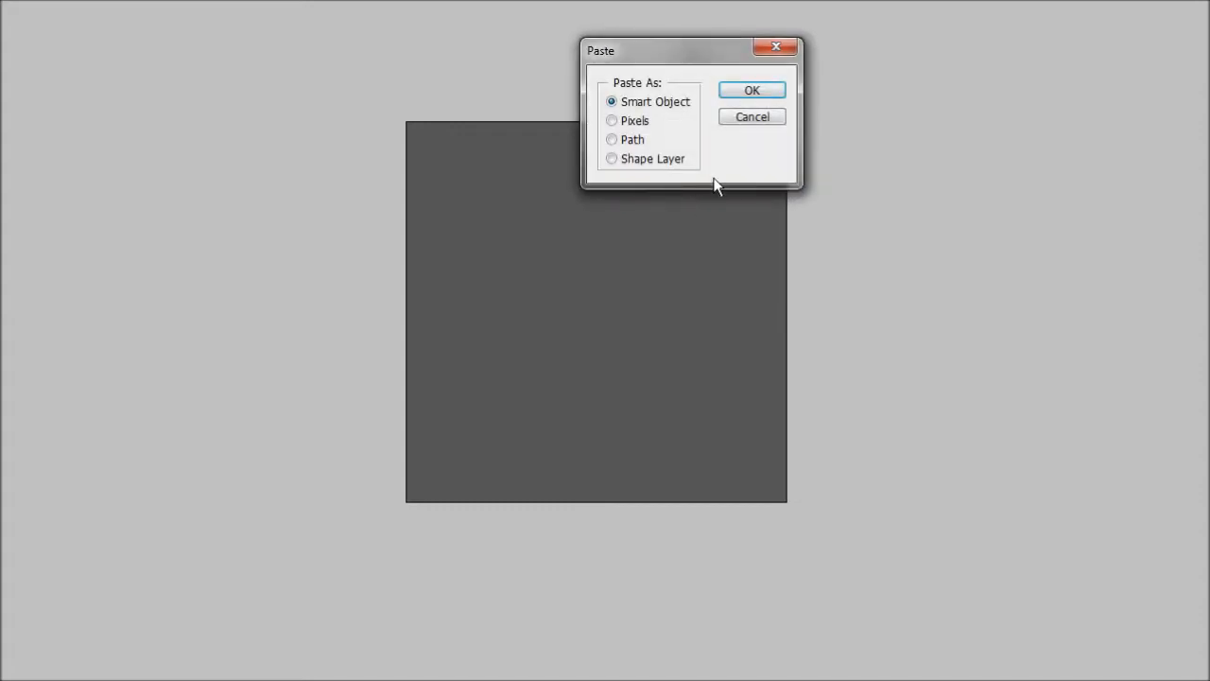
Step: Paste the badge artwork into the canvas as a Smart Object
left_click_drag(662, 50, 662, 188)
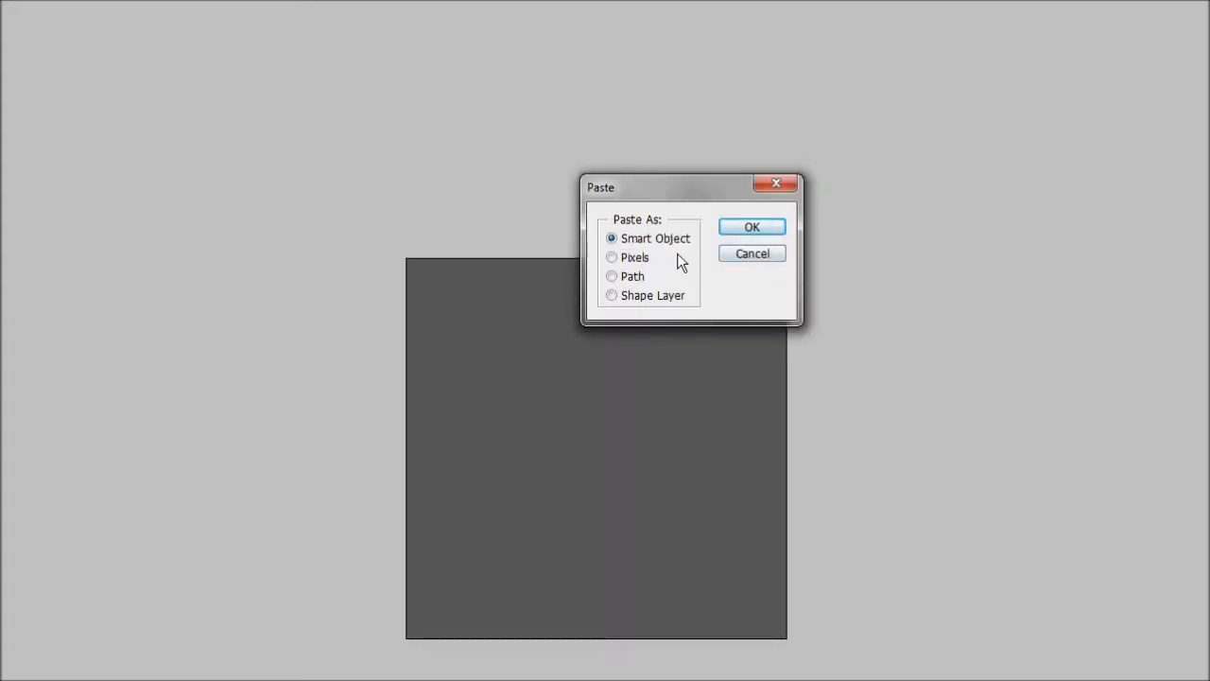
mouse_move(588, 301)
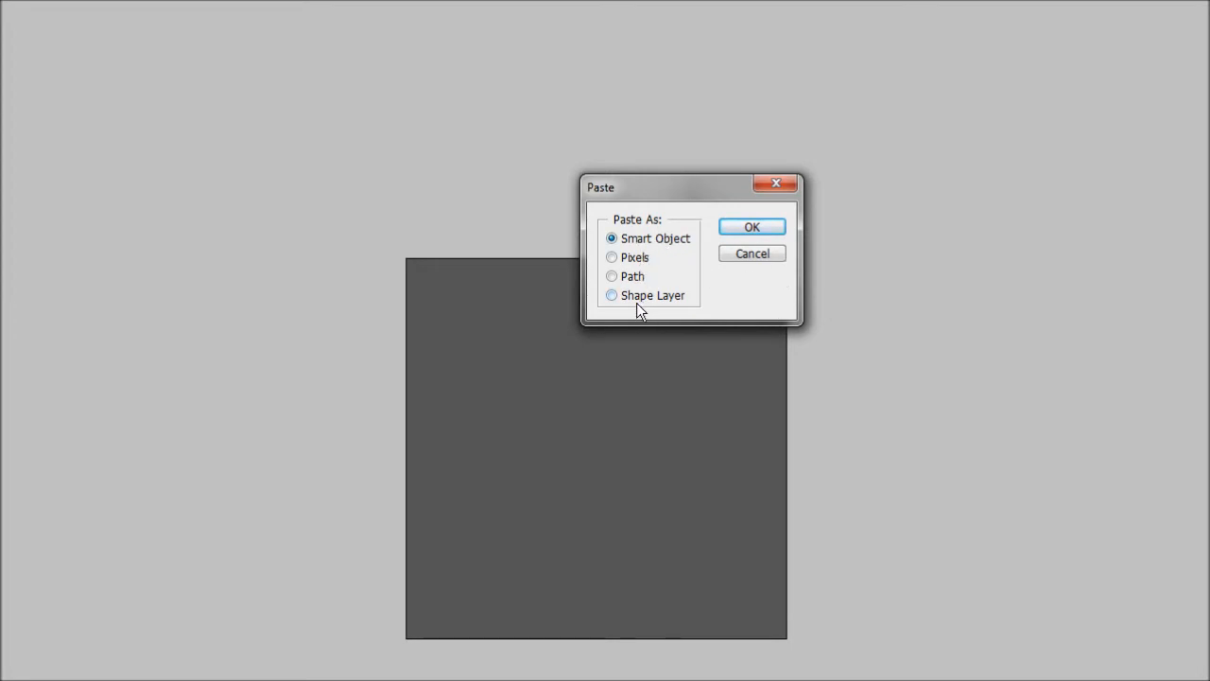
mouse_move(659, 249)
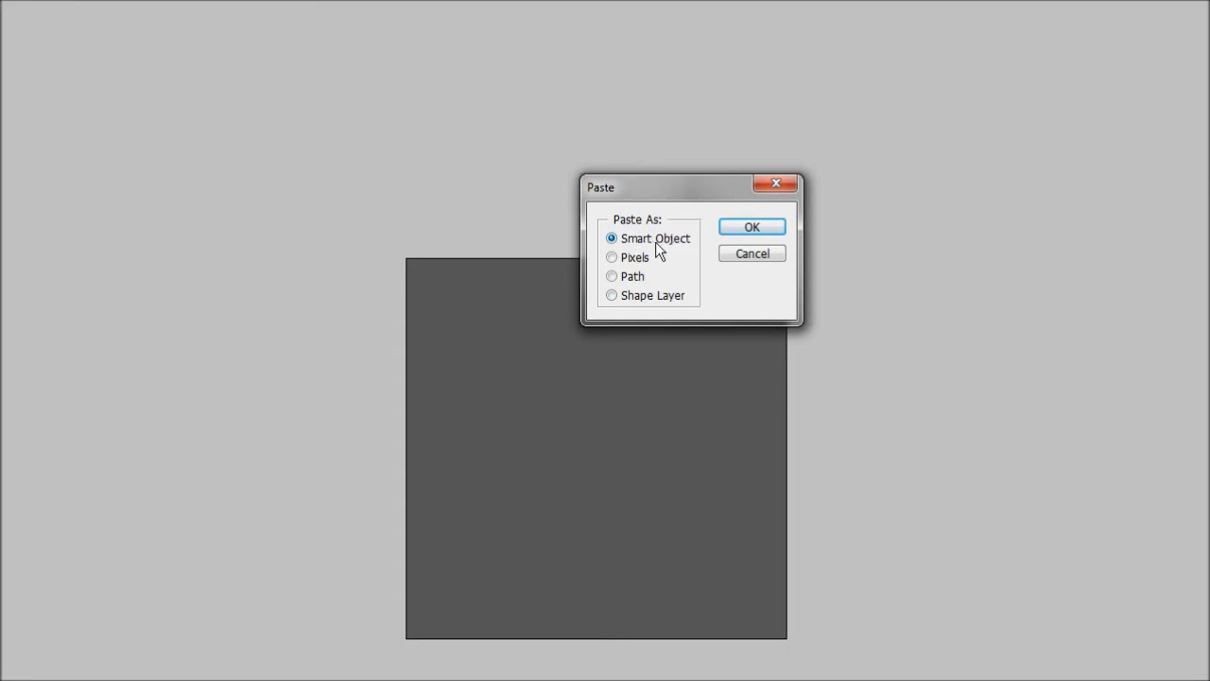
mouse_move(662, 272)
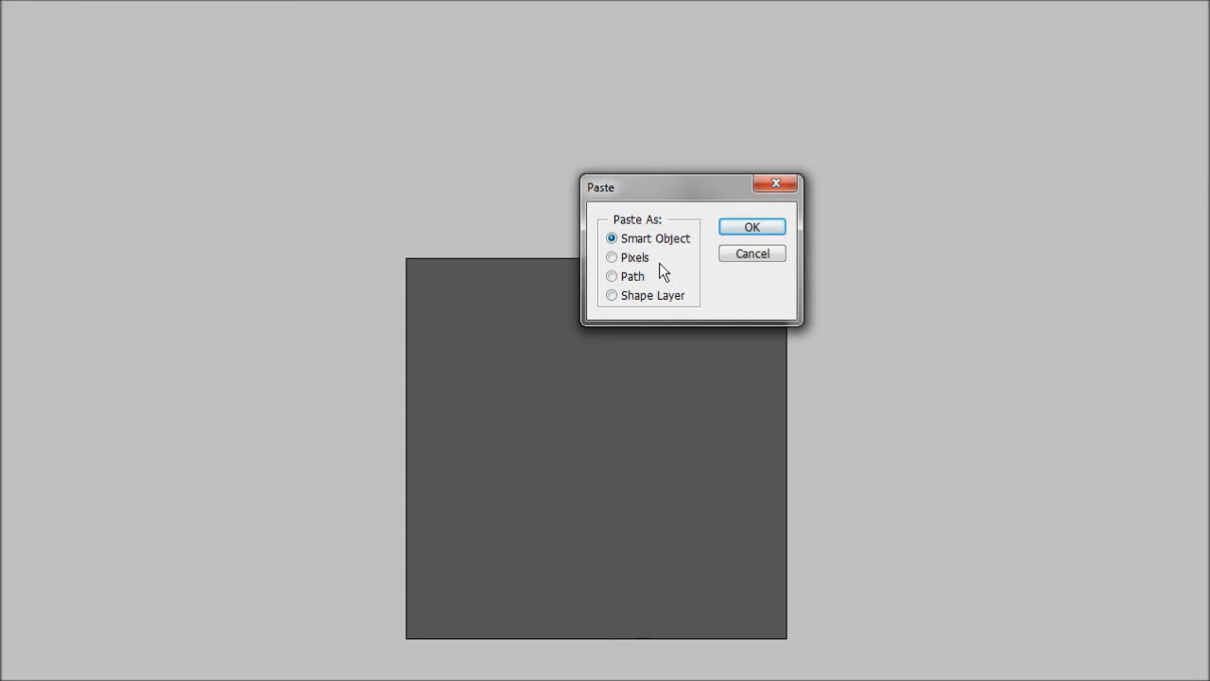
mouse_move(647, 275)
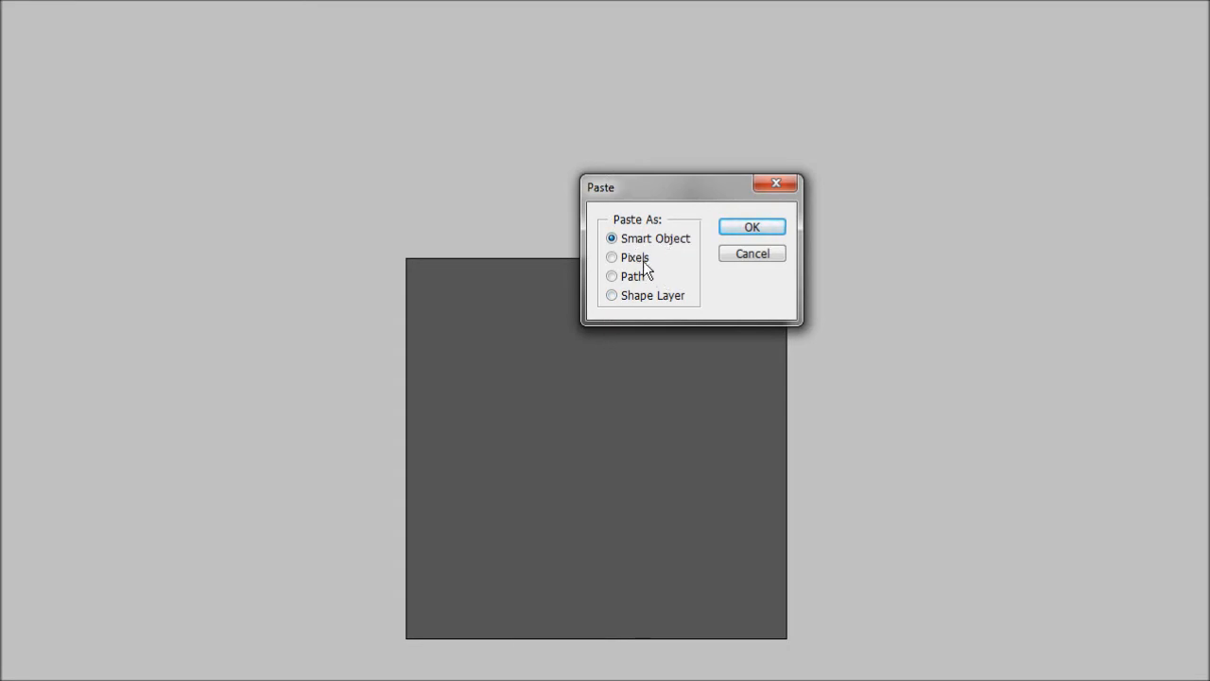
mouse_move(676, 248)
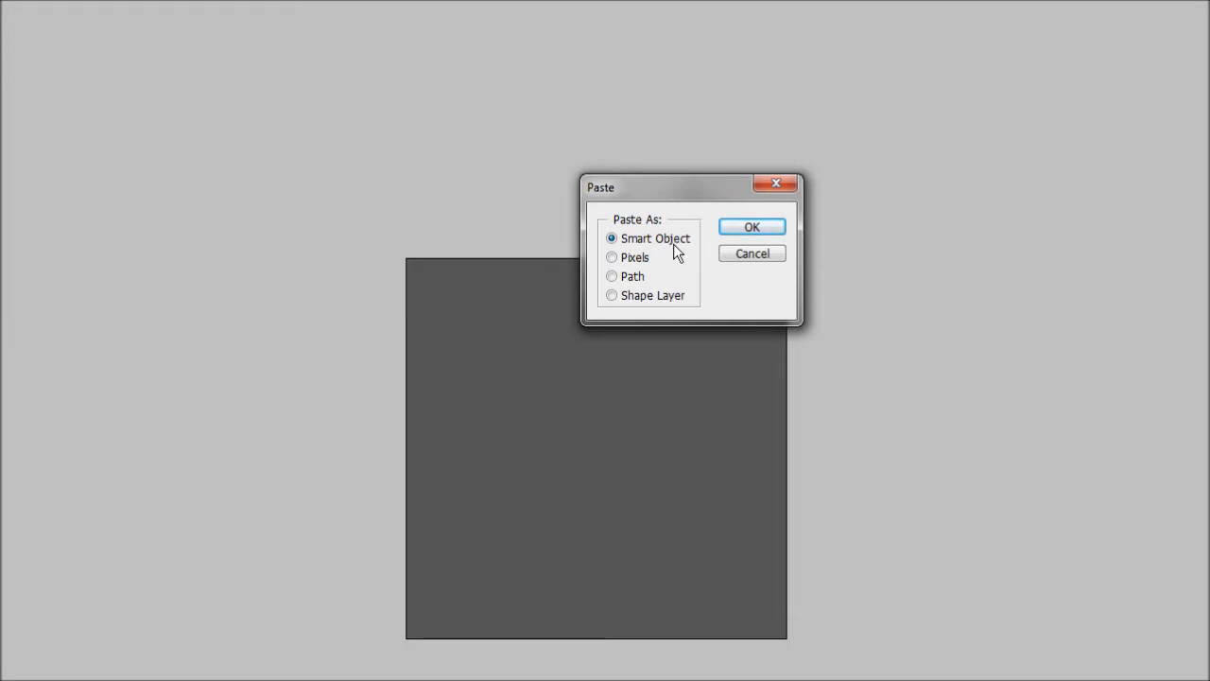
mouse_move(659, 257)
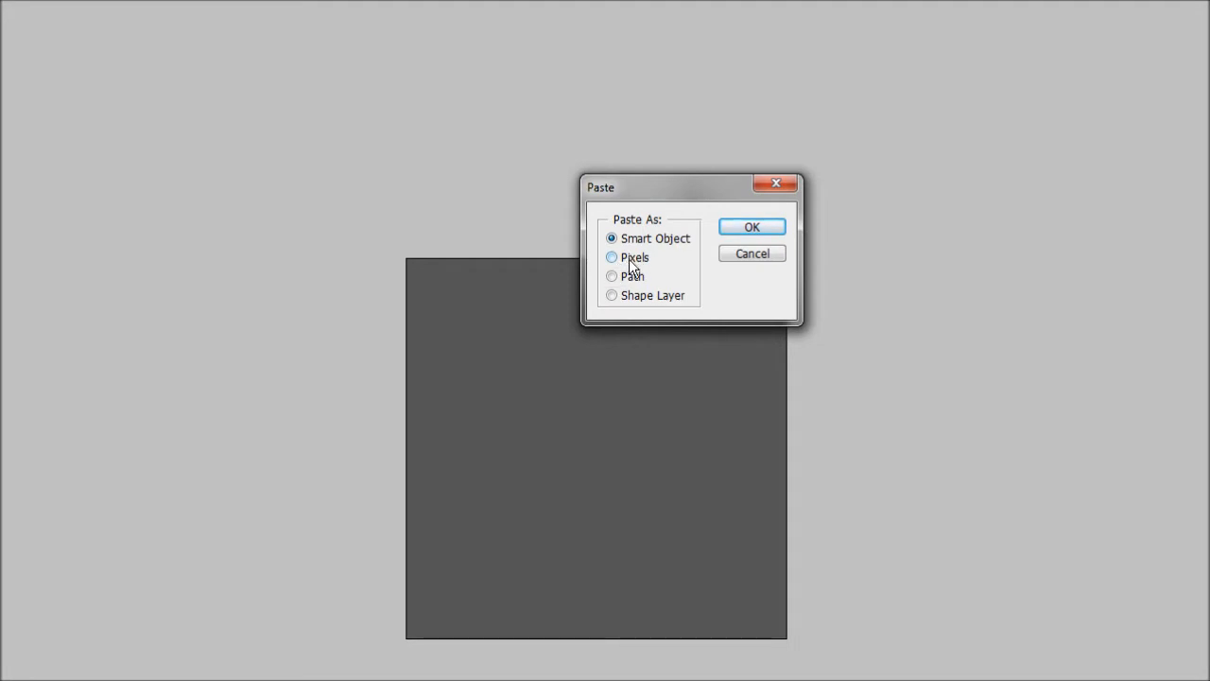
left_click(751, 227)
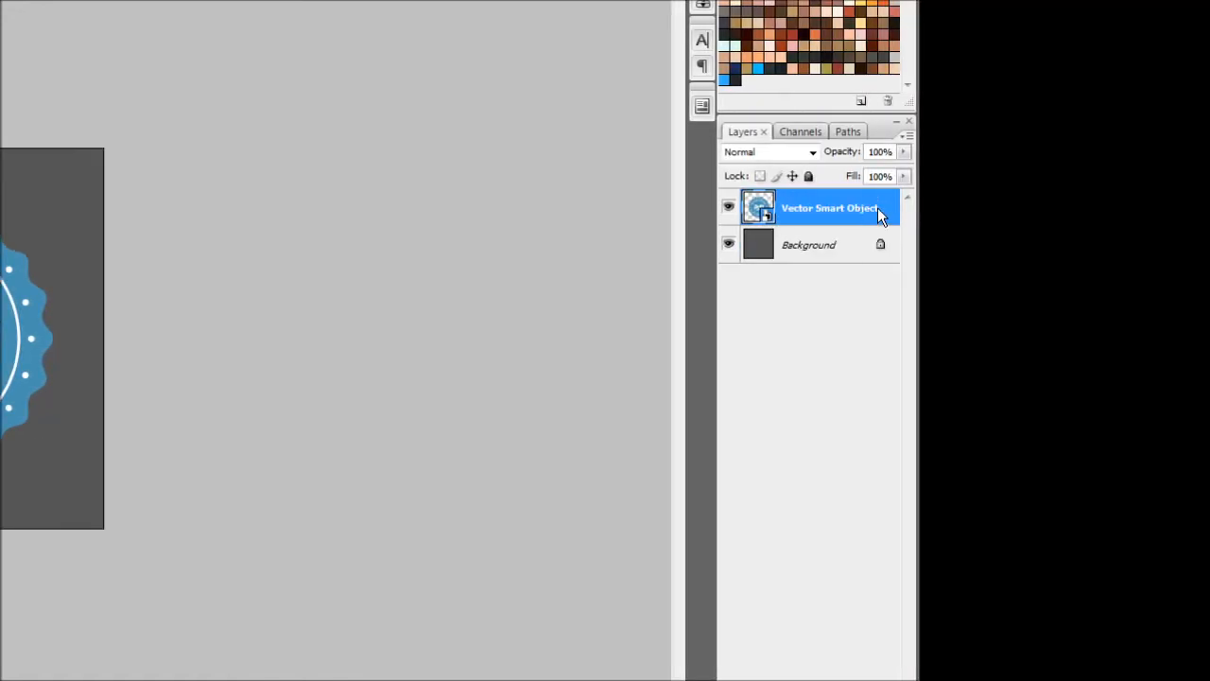
mouse_move(884, 208)
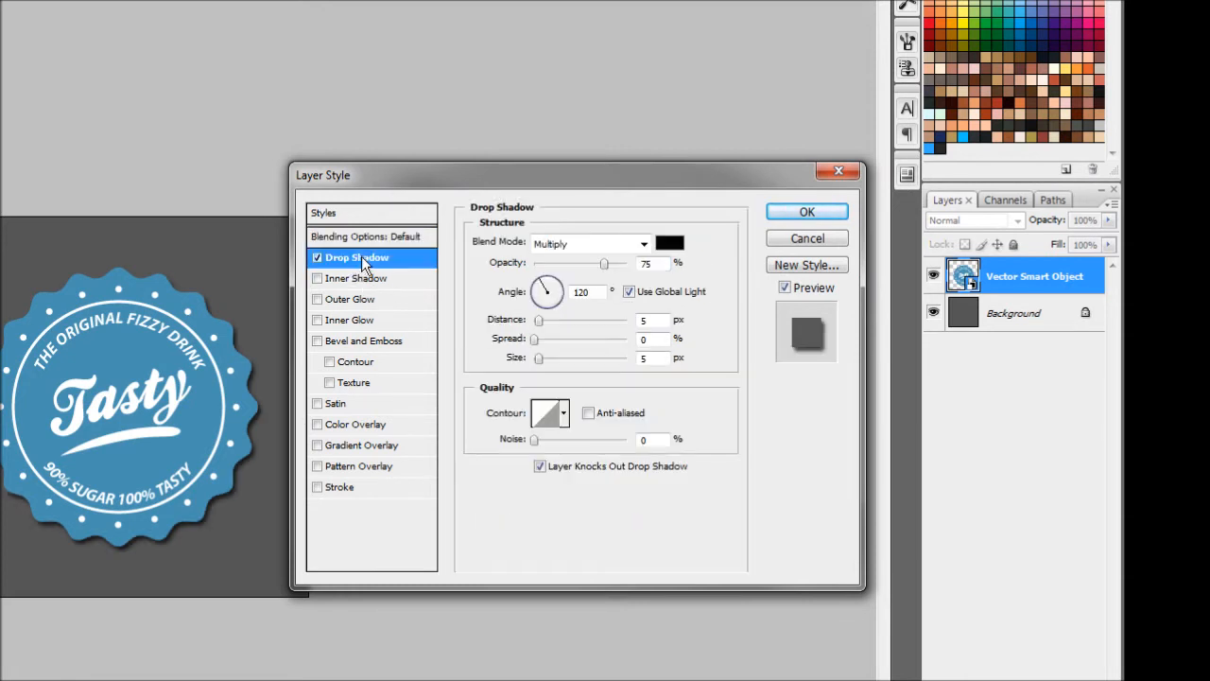
mouse_move(657, 279)
type("6")
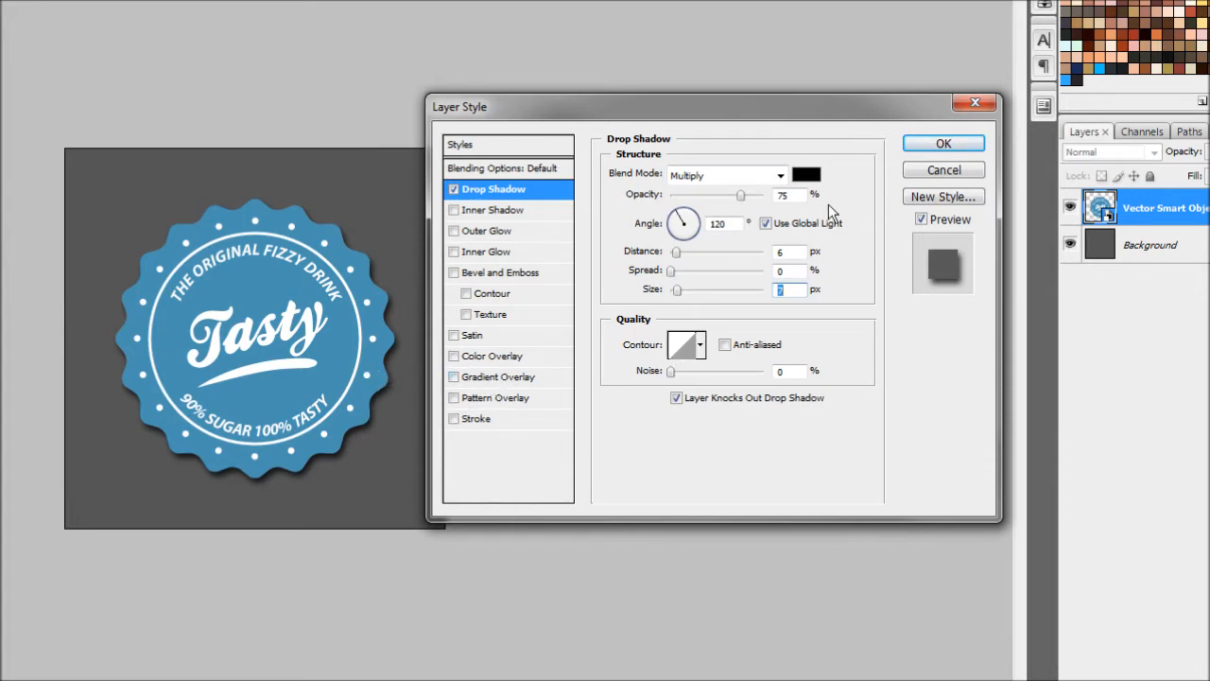
Step: Apply a black Drop Shadow with 6 px distance and 7 px size to the badge layer
left_click(943, 143)
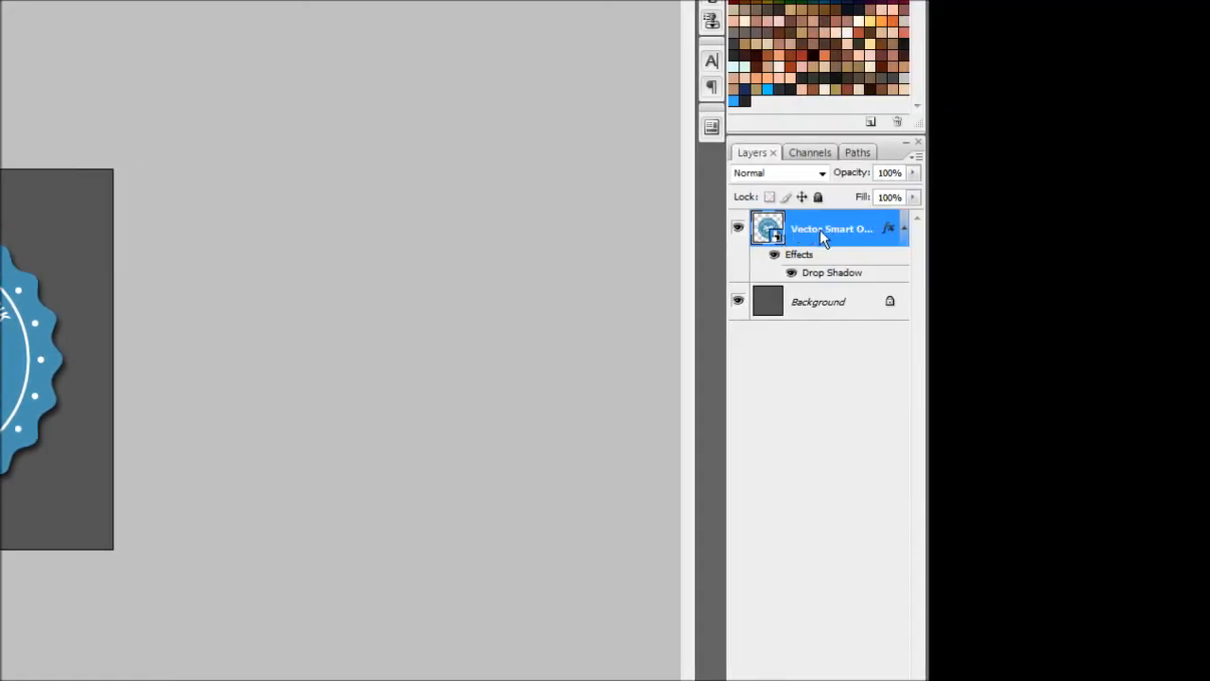
mouse_move(894, 236)
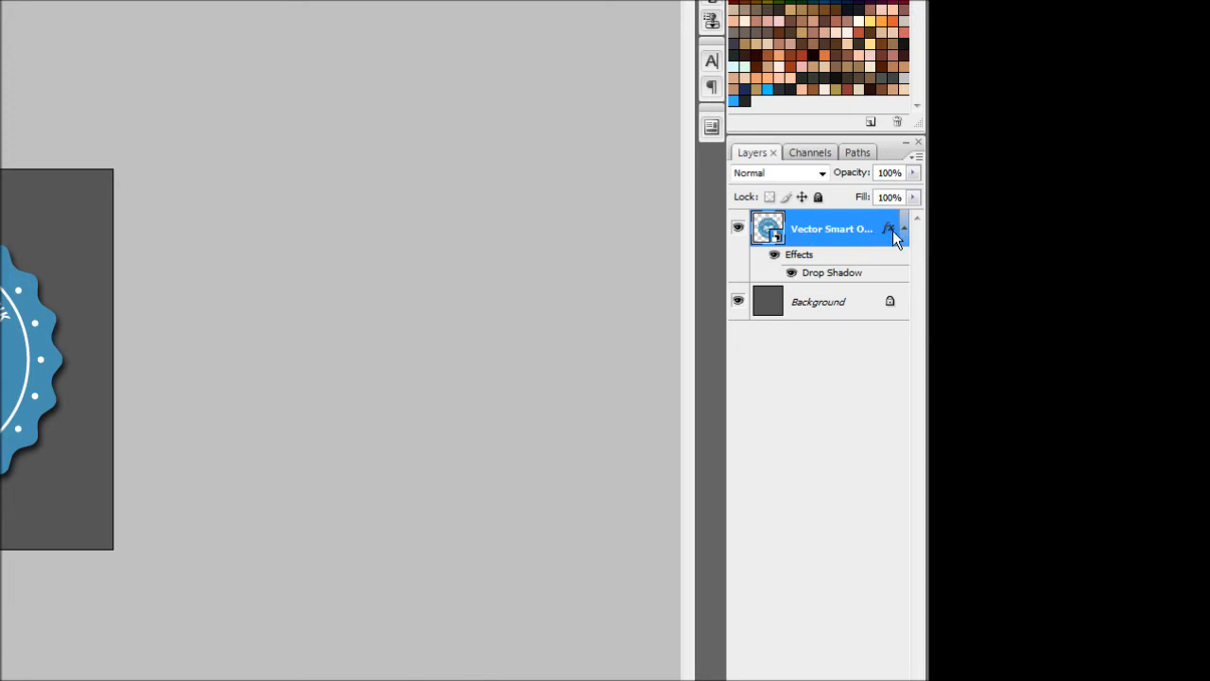
mouse_move(889, 234)
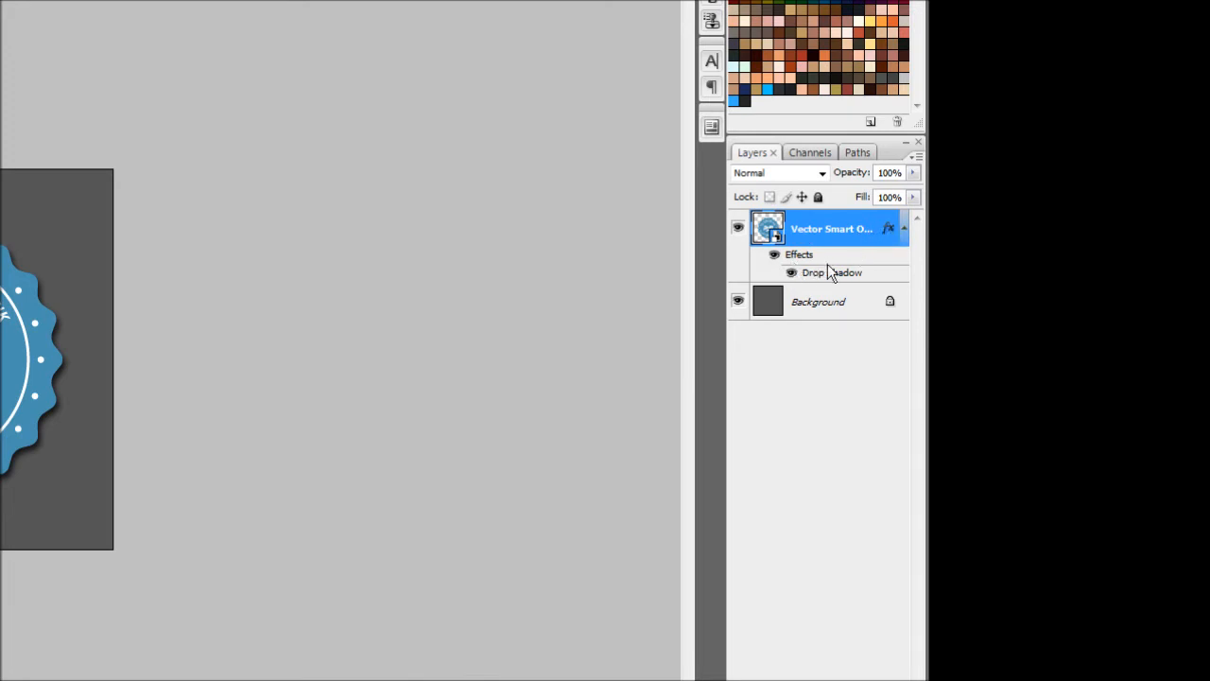
mouse_move(893, 232)
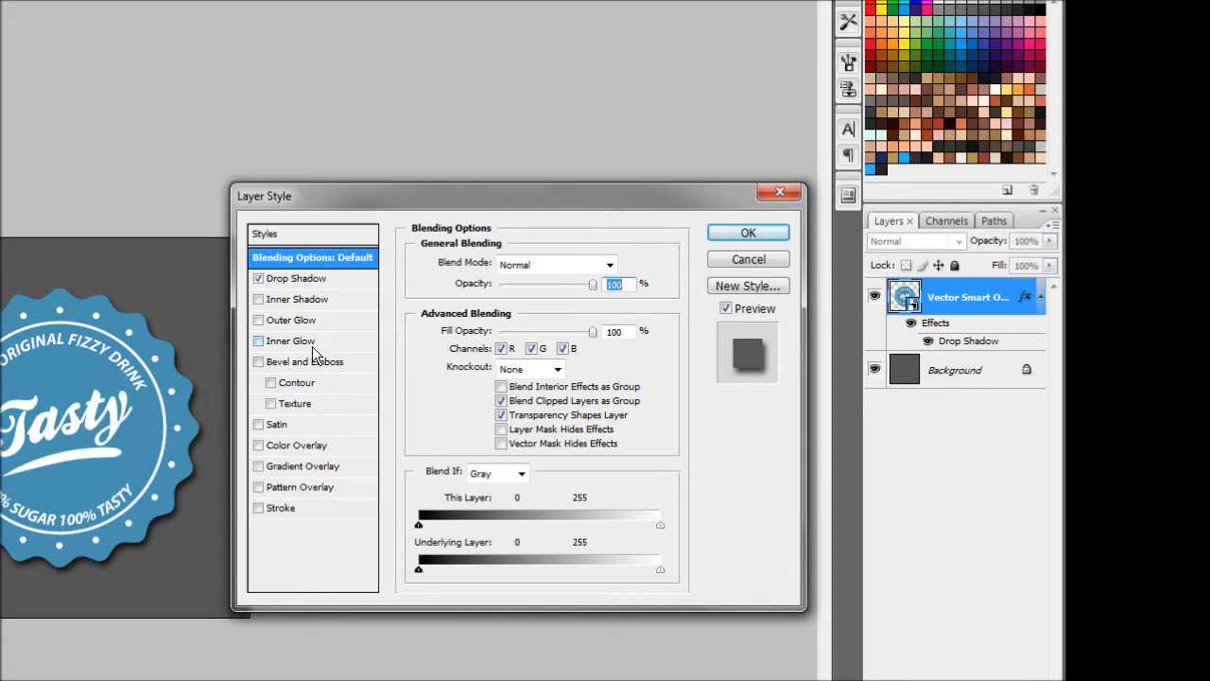
Step: Add a smooth Inner Bevel at 100% depth to the badge layer
left_click(258, 362)
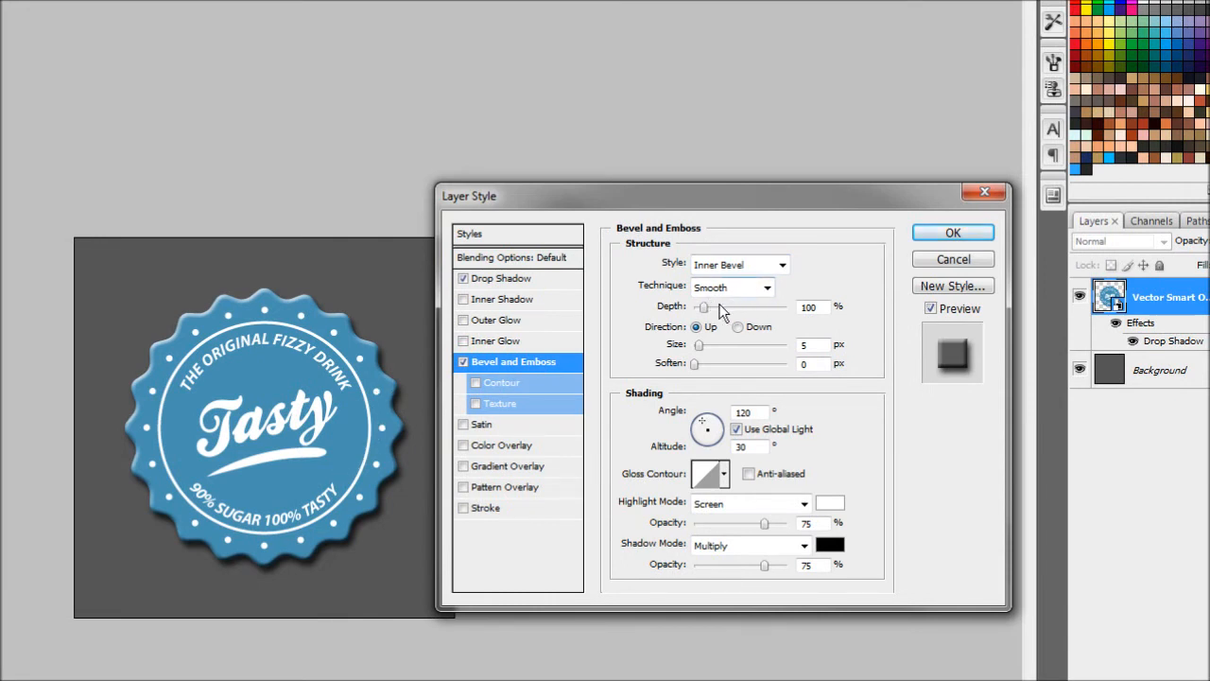
mouse_move(707, 299)
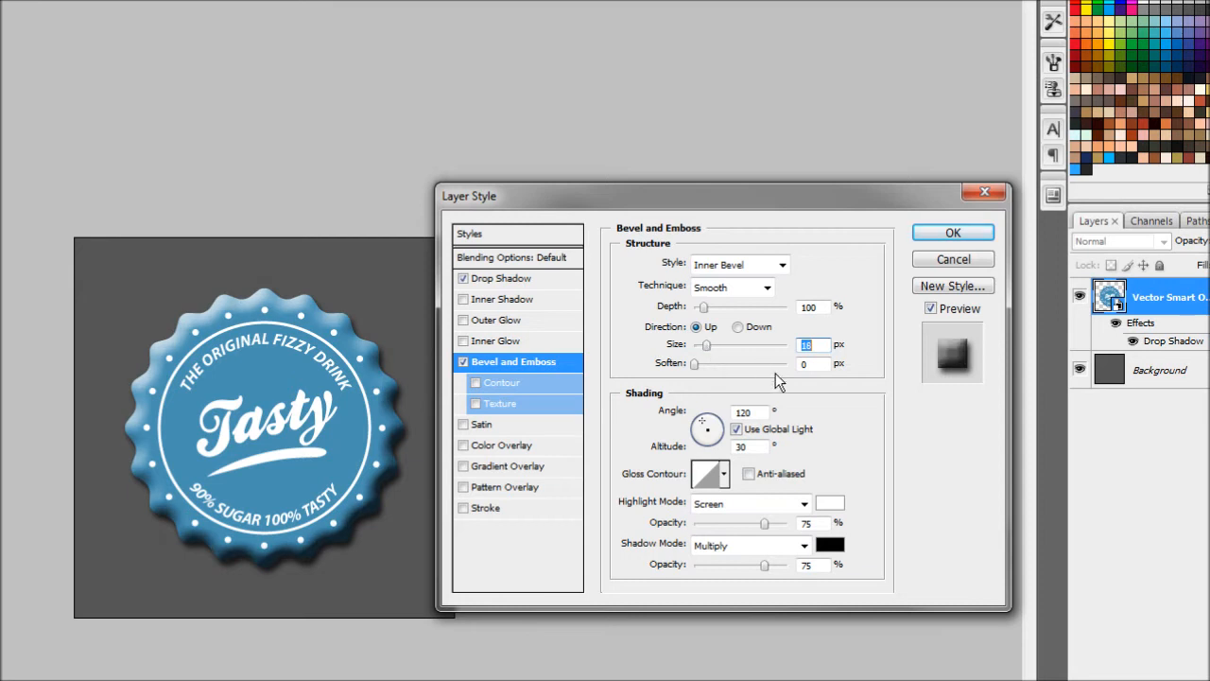
mouse_move(830, 430)
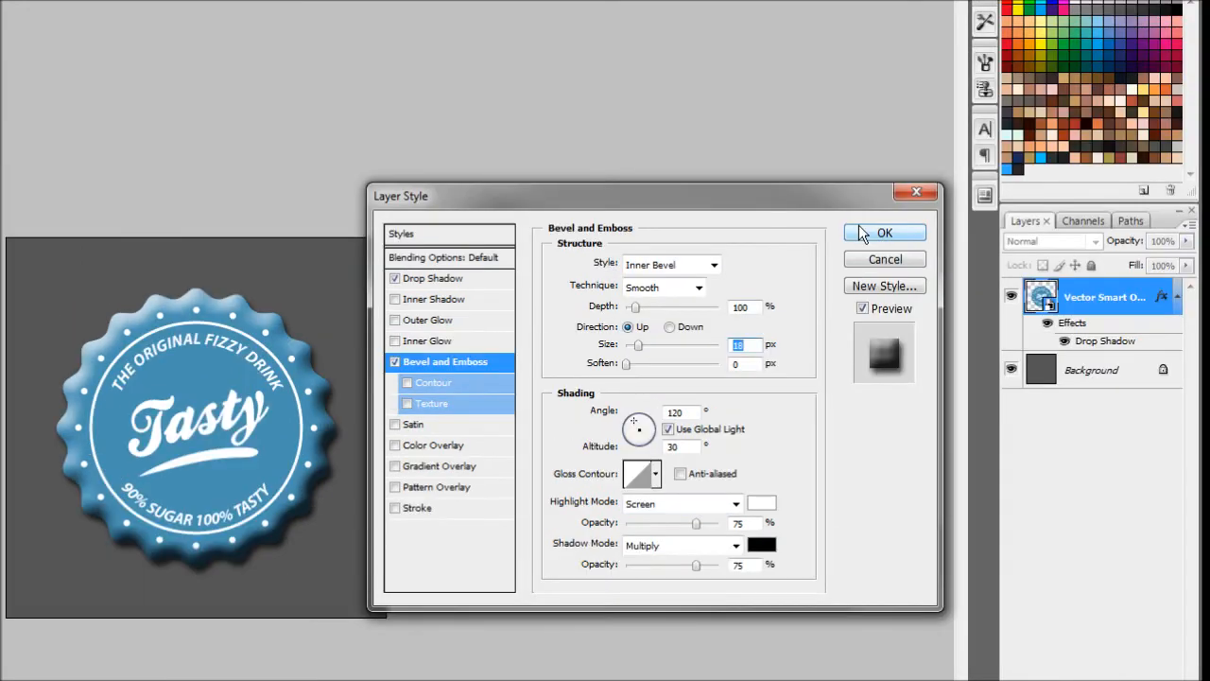
left_click(884, 233)
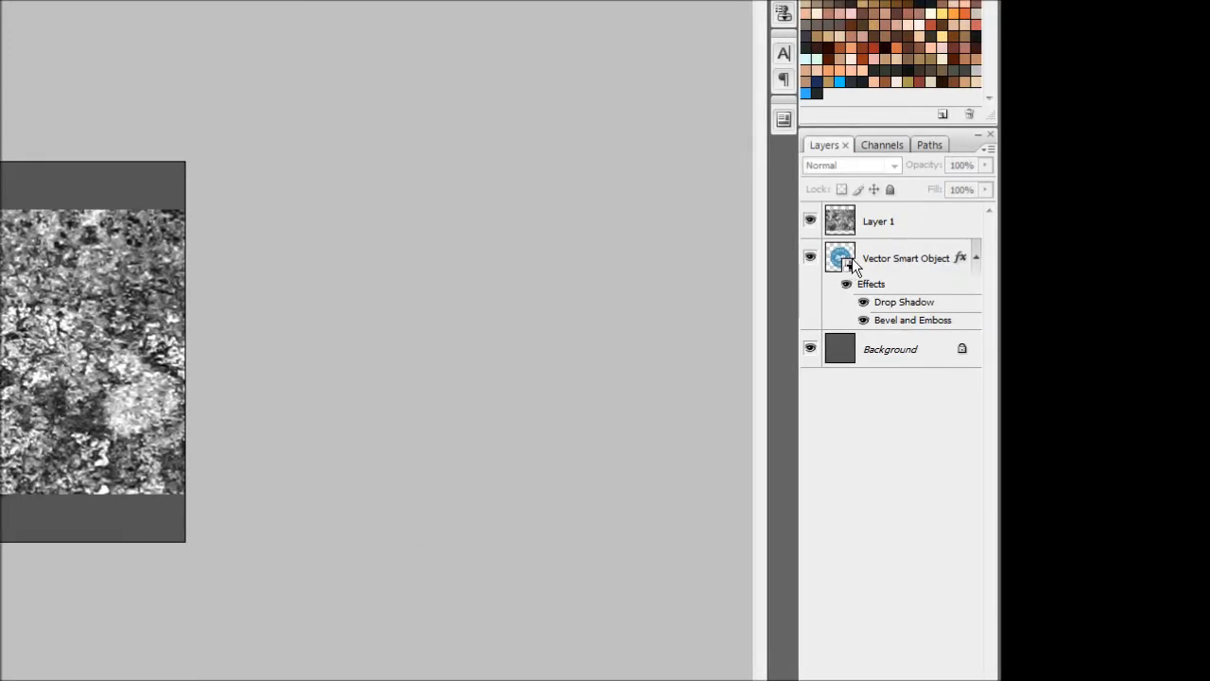
Step: Load the badge shape as a selection from the Vector Smart Object thumbnail
left_click(903, 257)
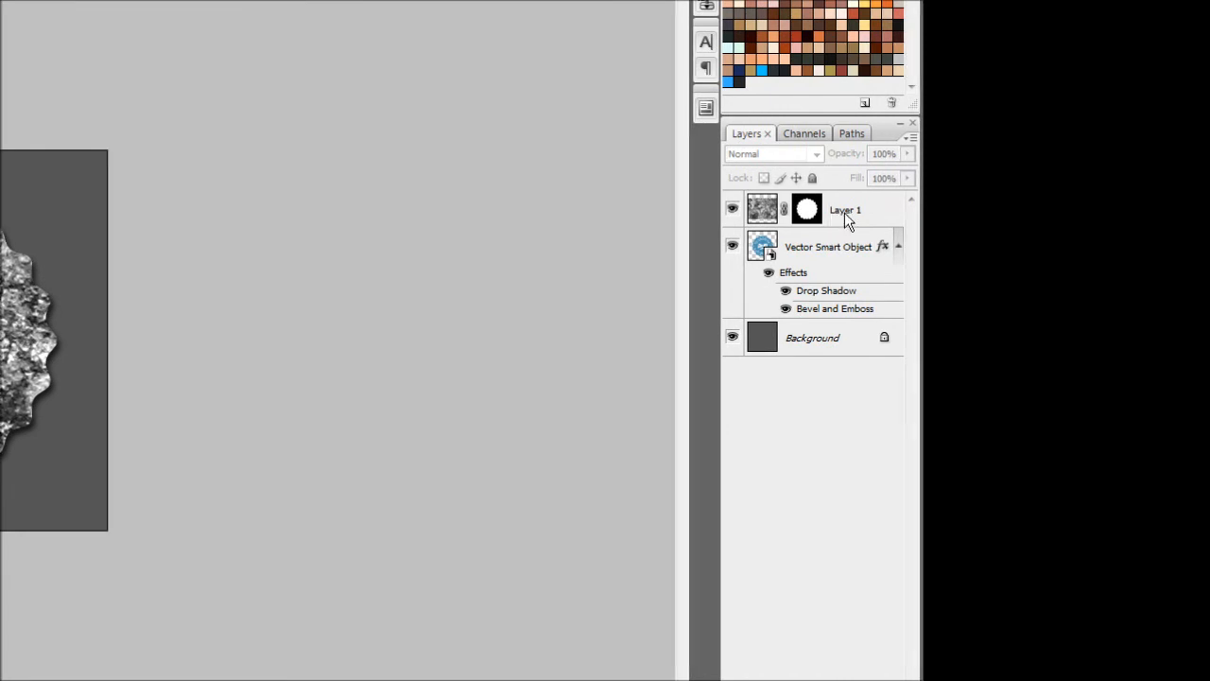
Step: Set Layer 1 to Multiply blend mode at about 31% opacity
left_click(845, 209)
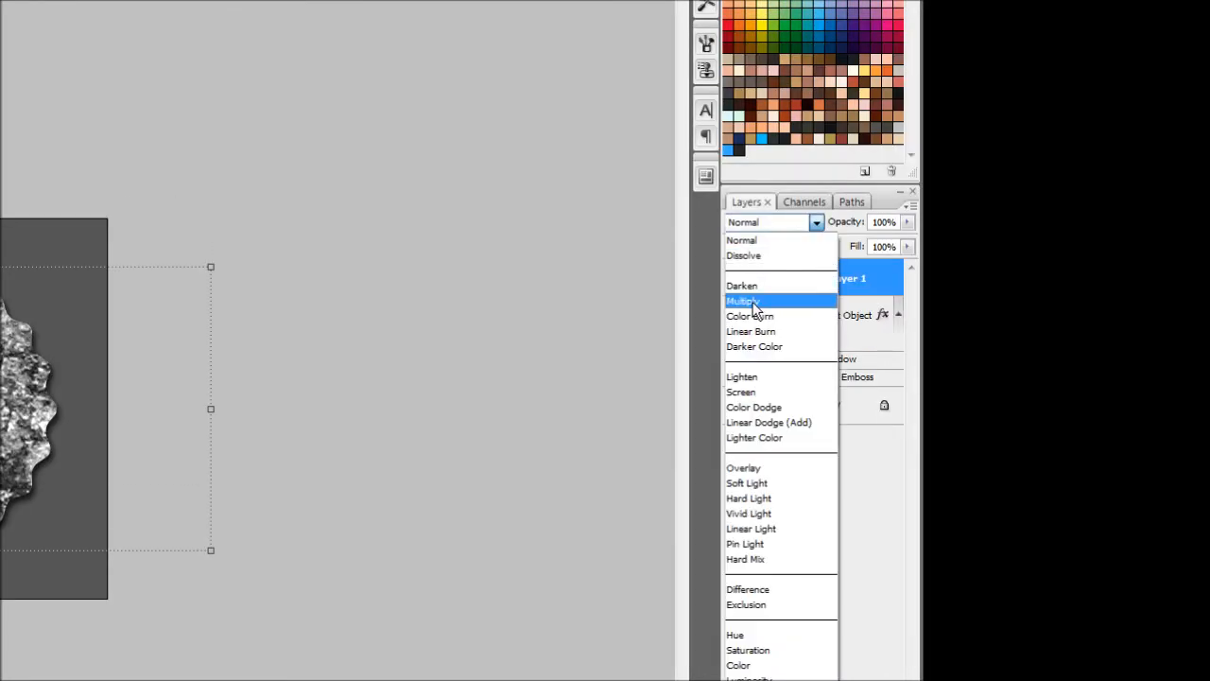
left_click(743, 301)
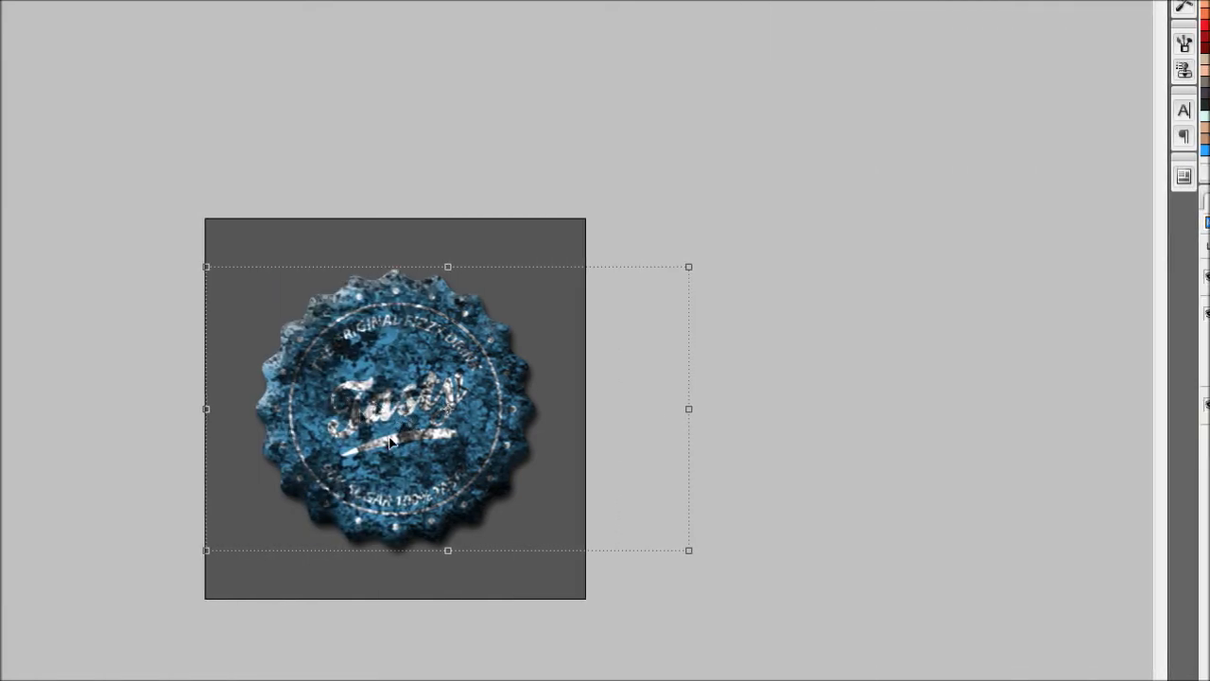
mouse_move(360, 383)
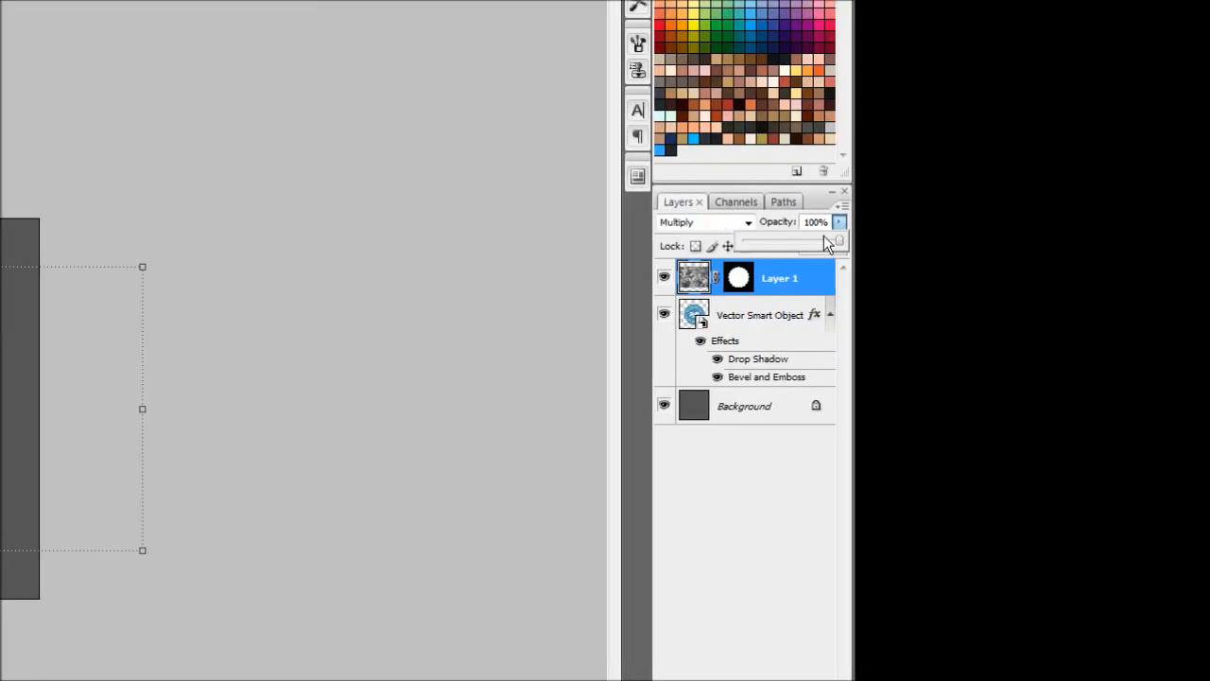
left_click_drag(823, 239, 770, 243)
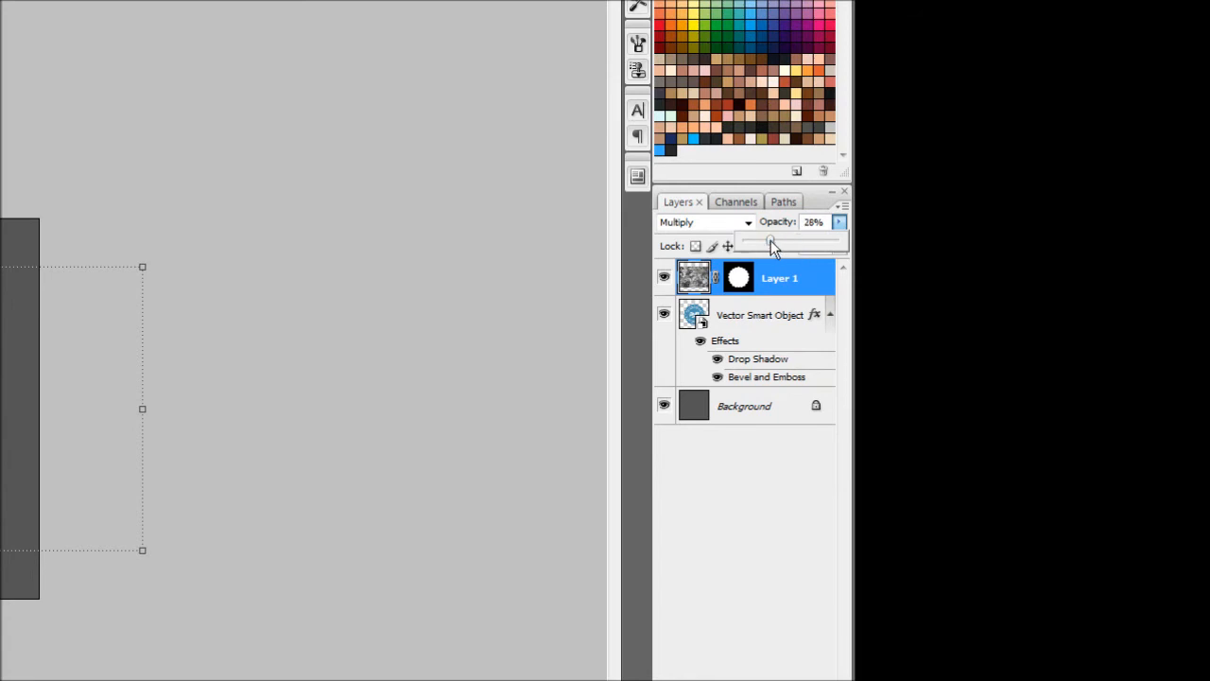
left_click_drag(770, 242, 775, 241)
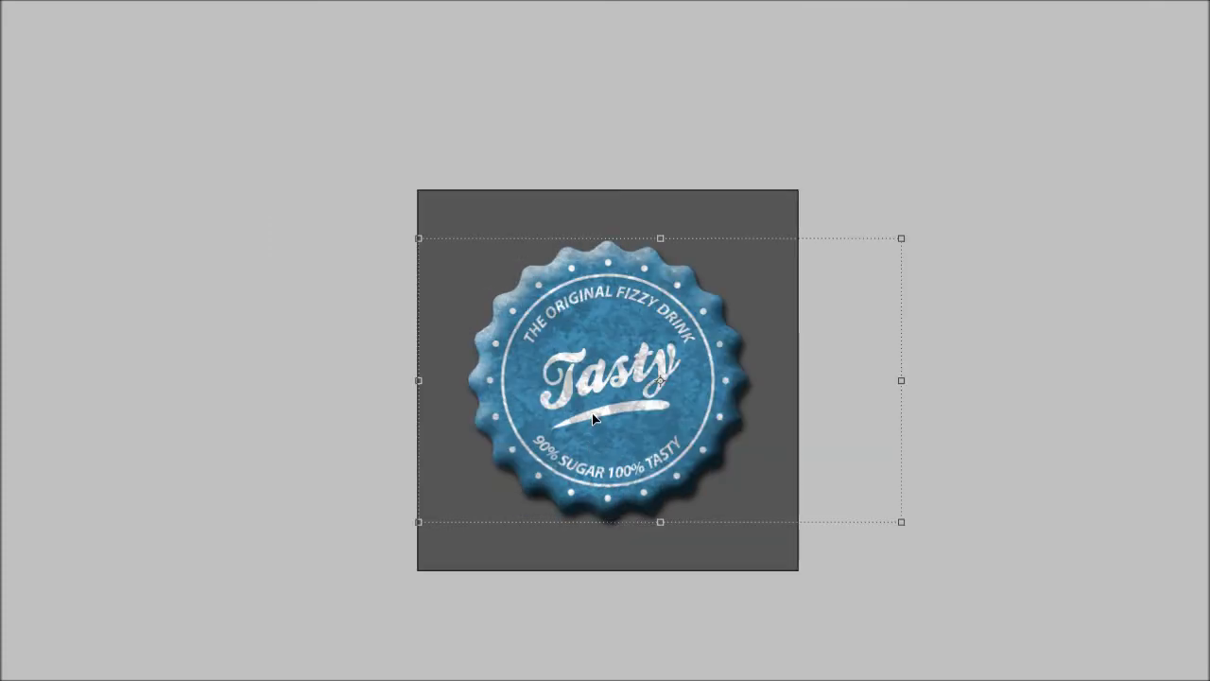
mouse_move(485, 414)
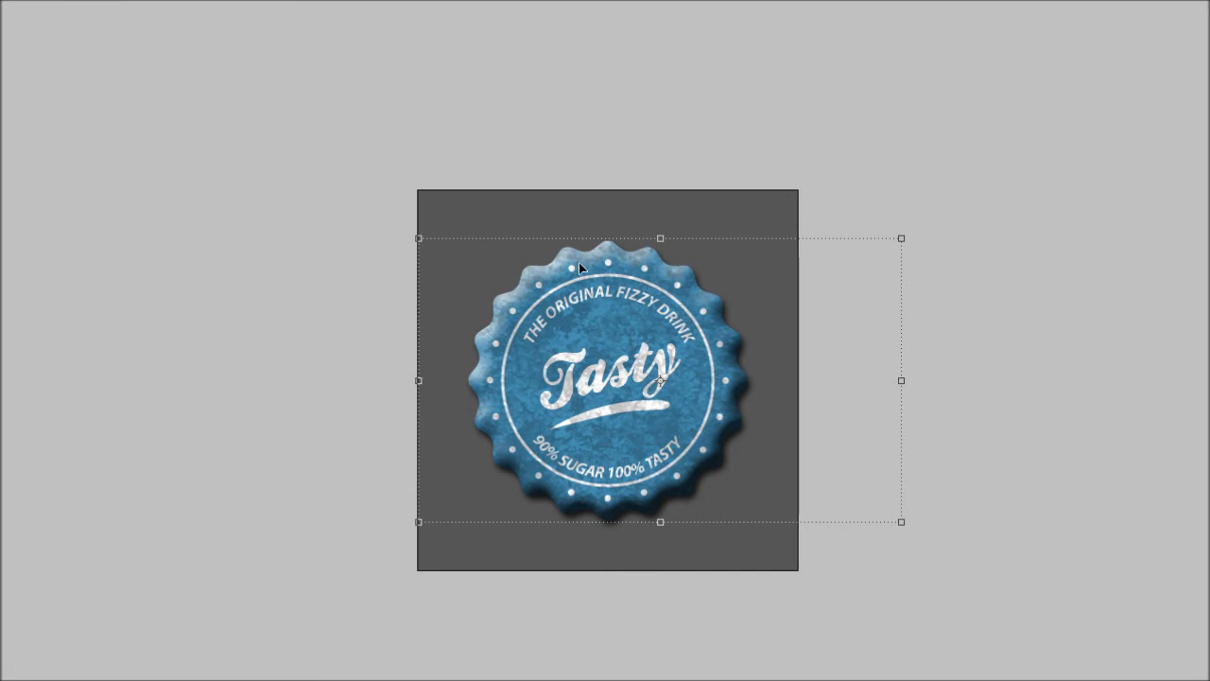
mouse_move(497, 359)
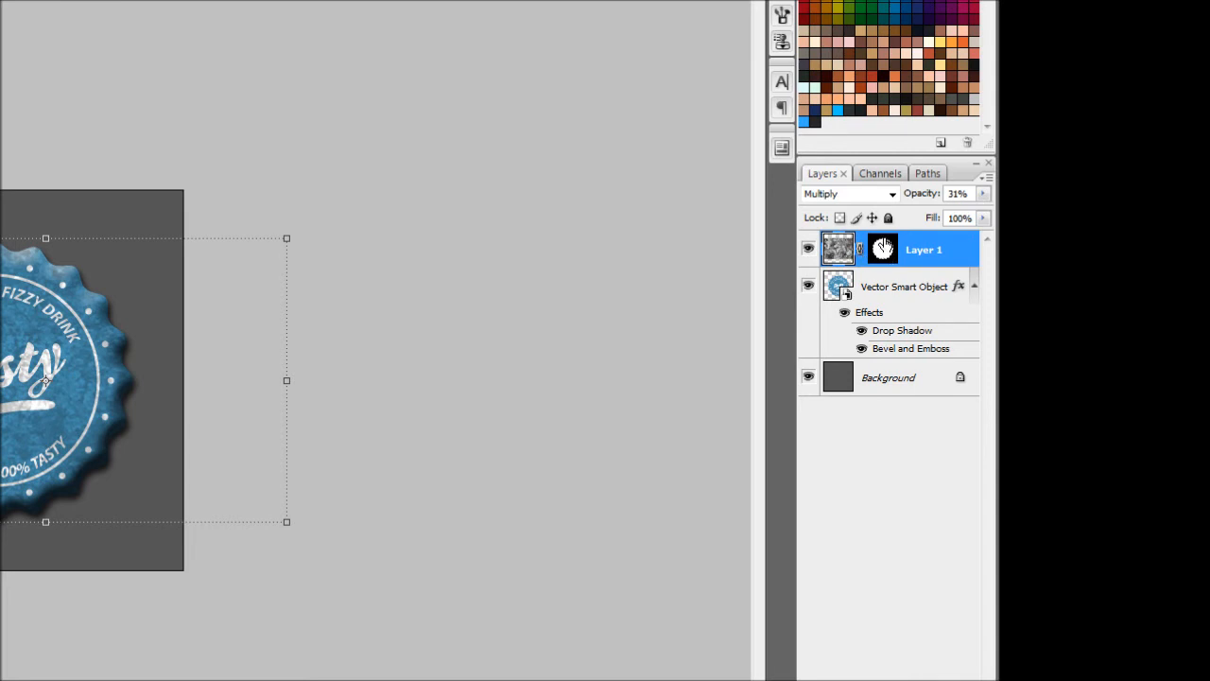
mouse_move(882, 248)
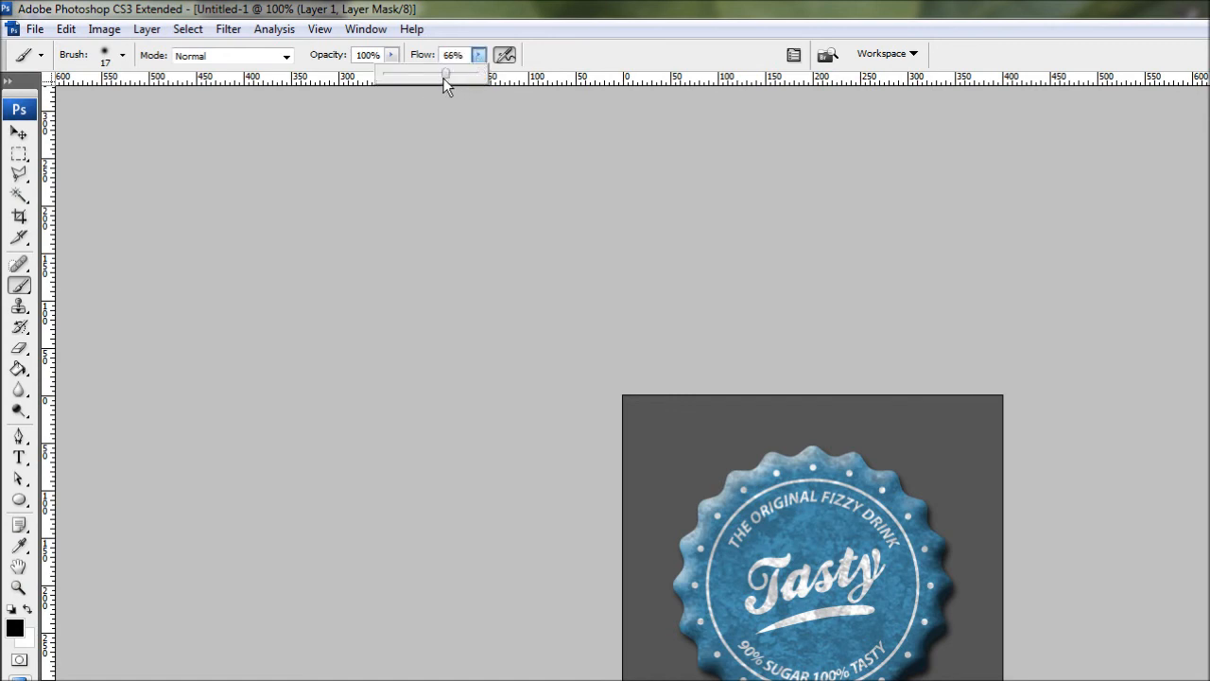
Step: Lower the black brush flow to 25% for painting on Layer 1's mask
left_click_drag(446, 74, 404, 74)
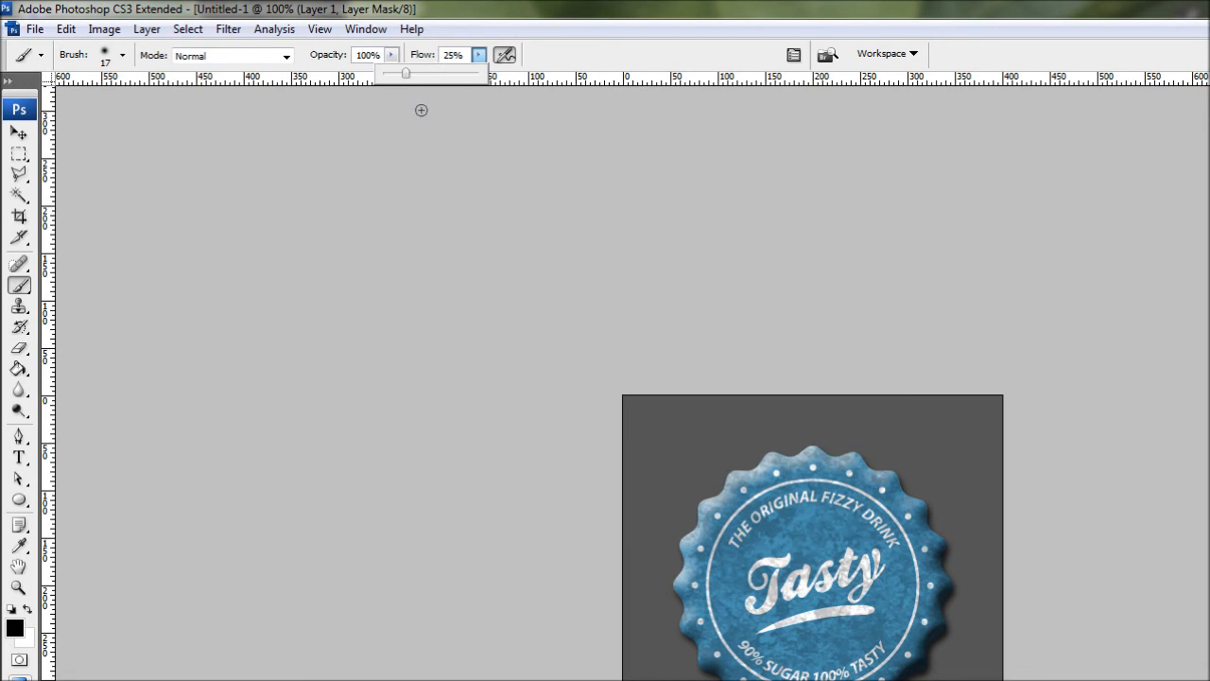
mouse_move(440, 312)
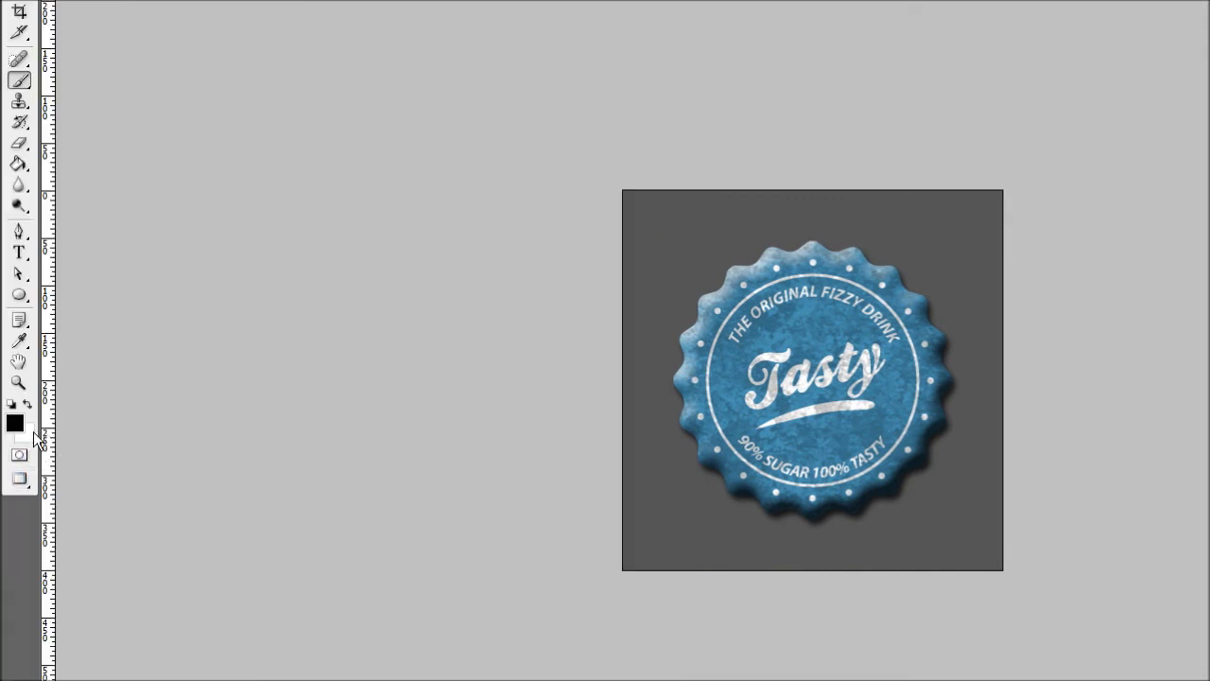
mouse_move(17, 433)
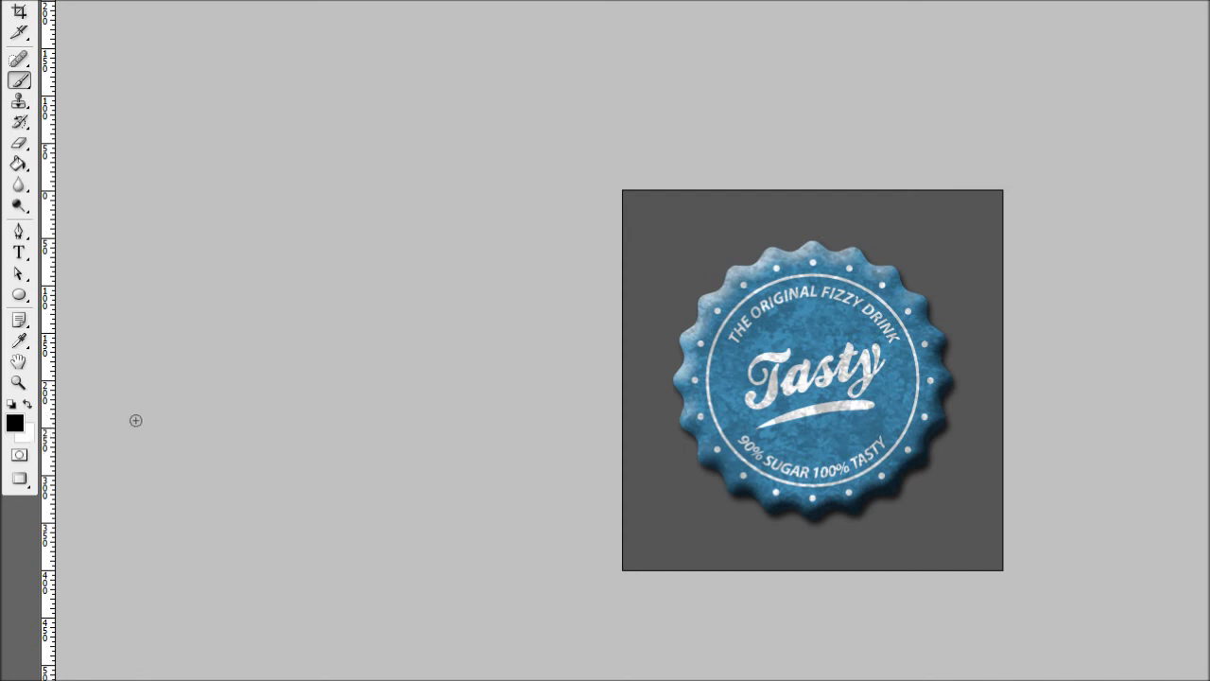
Step: Hide the panels to view the badge while lightly painting black into Layer 1's mask
key("Tab")
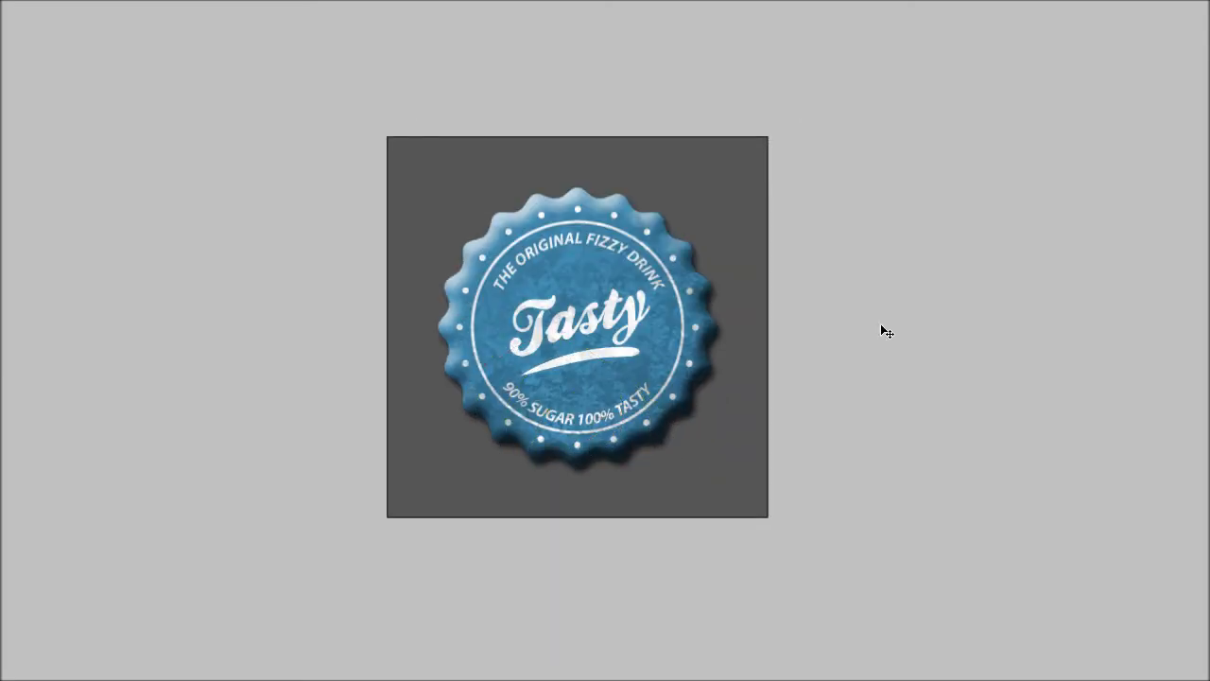